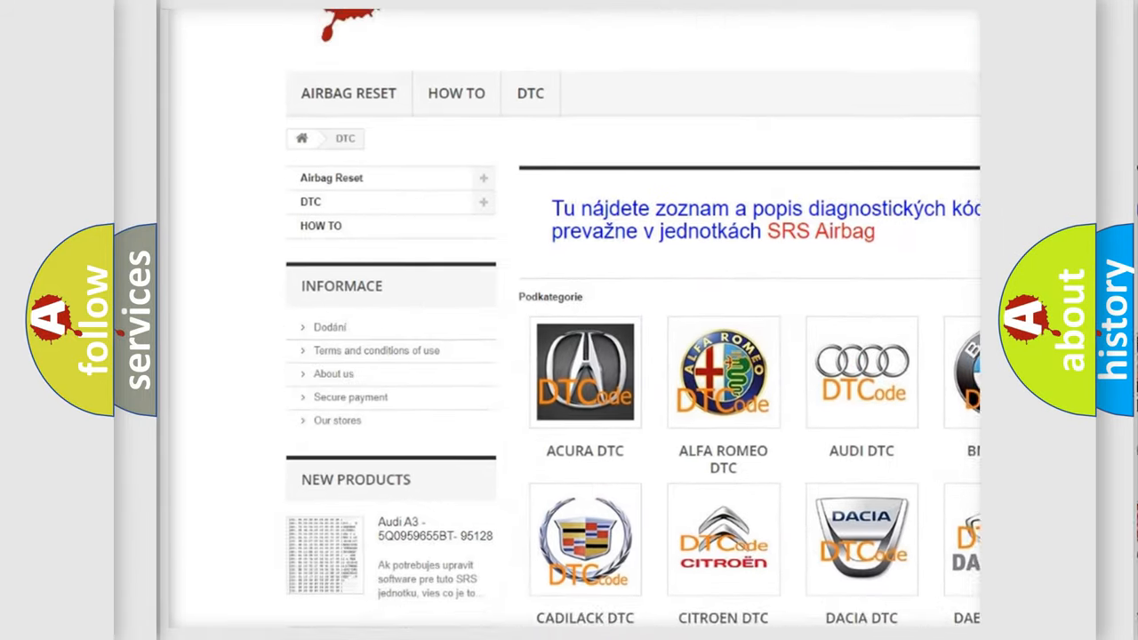
Step: Choose the BMW DTC logo from the category list to reach its diagnostic code groups
scroll("down", 3)
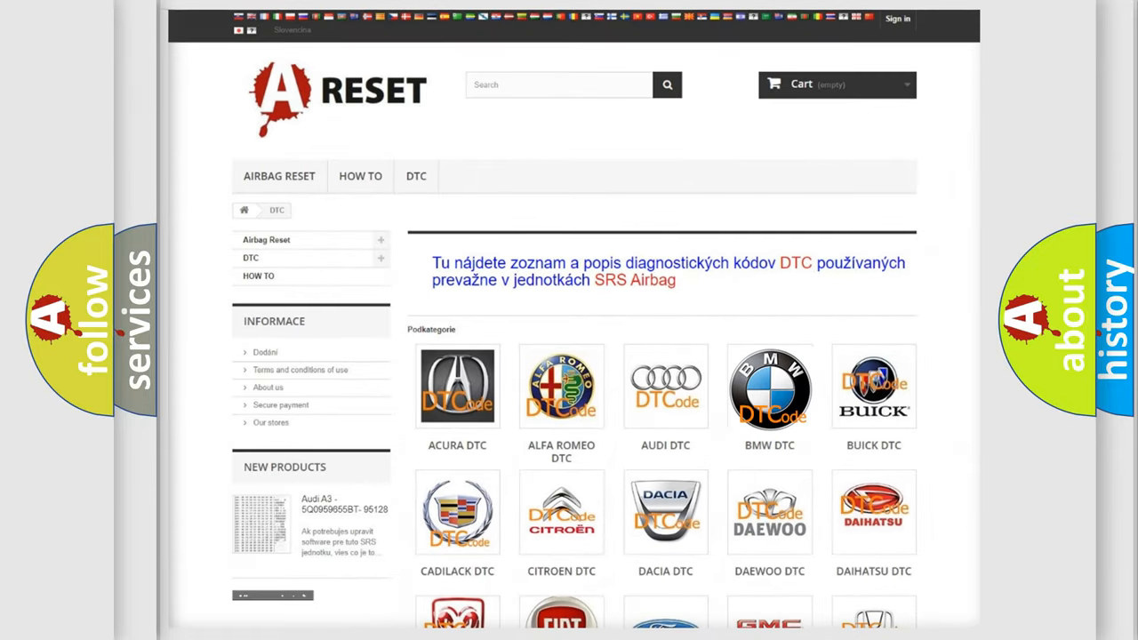
left_click(768, 388)
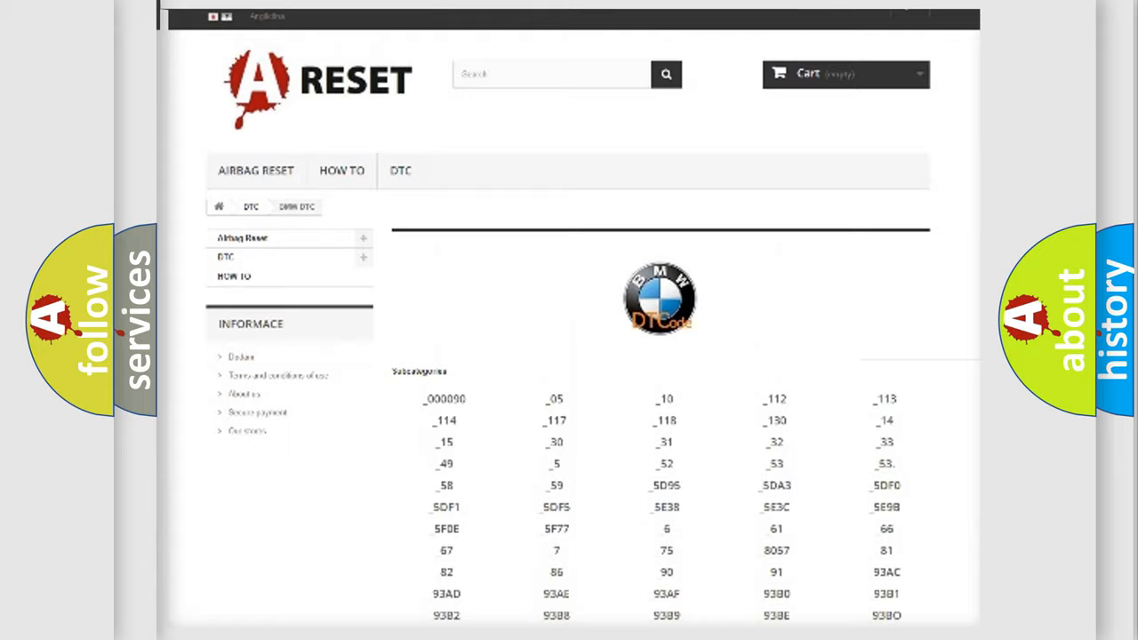